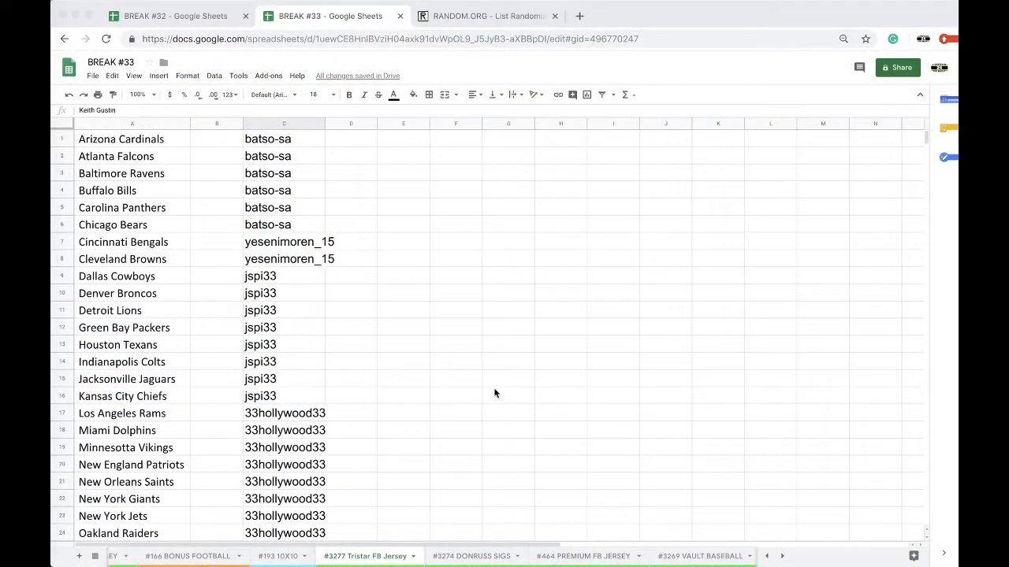
mouse_move(280, 243)
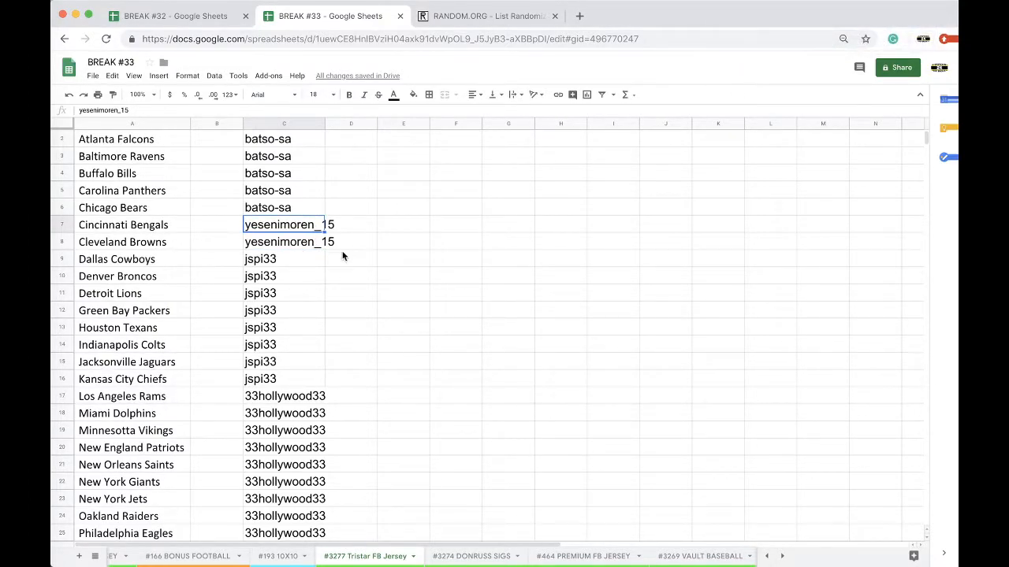
Copy the owners column C and switch to the RANDOM.ORG List Randomizer tab.
scroll(down, 3)
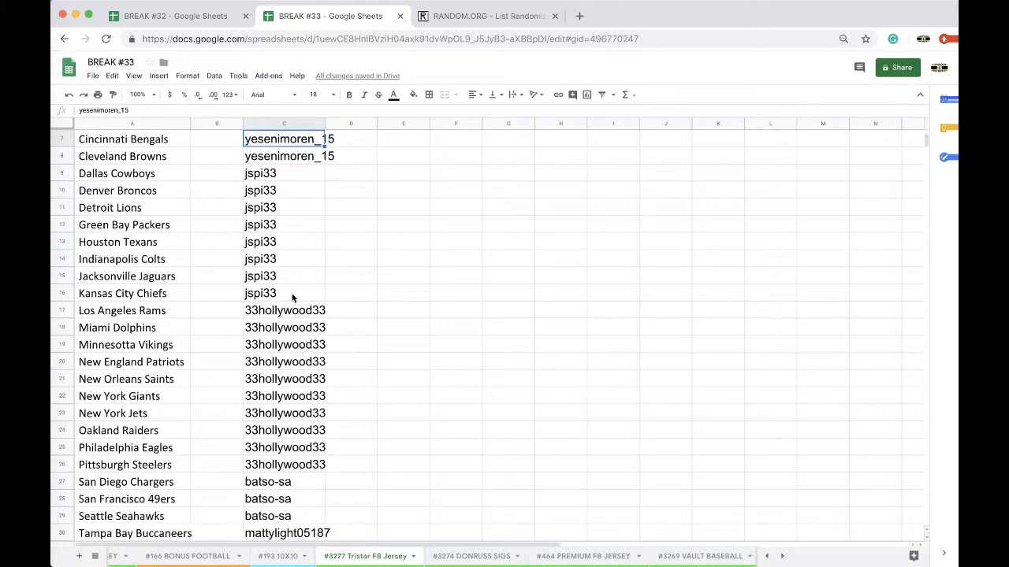
scroll(down, 3)
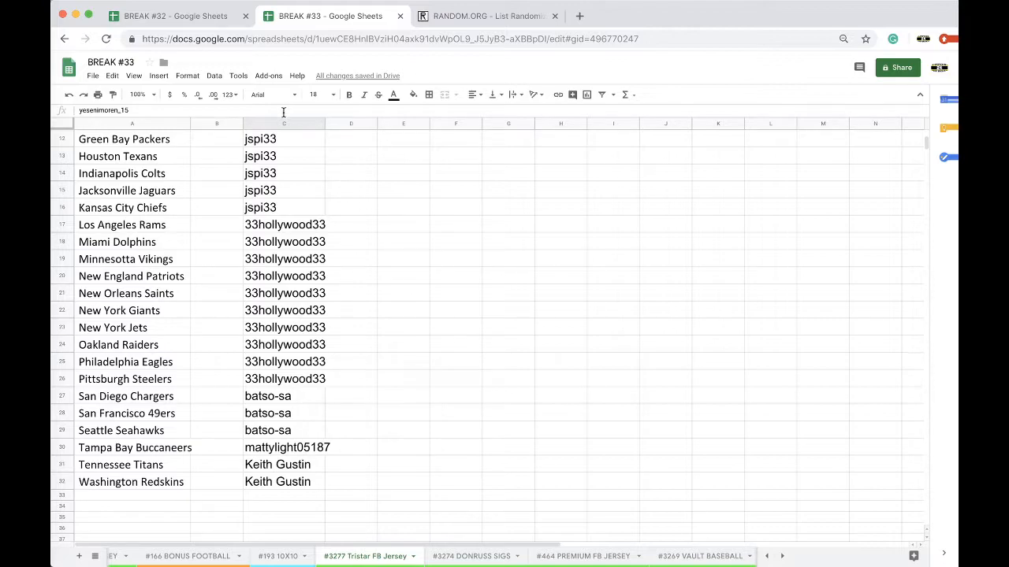
click(284, 123)
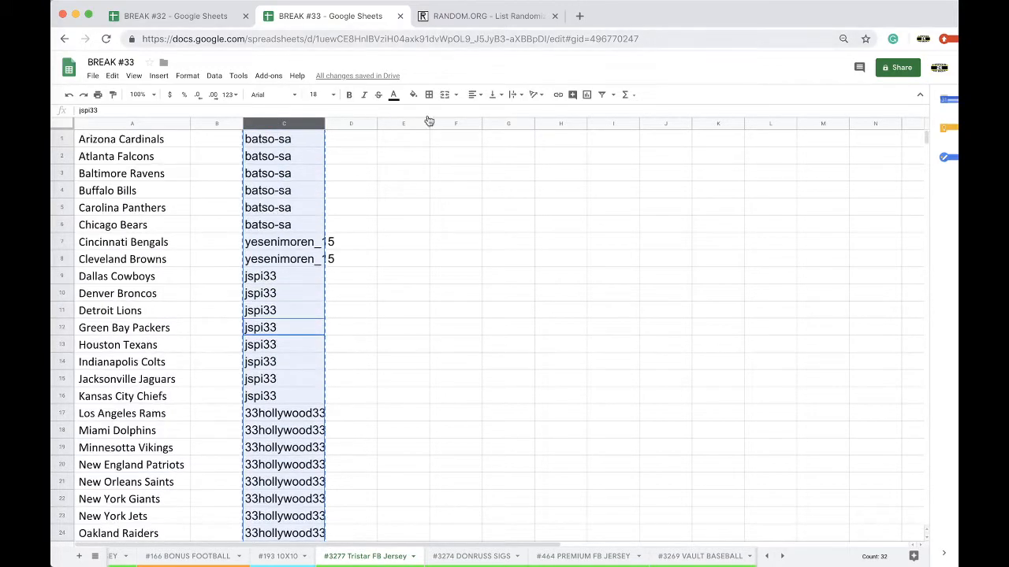
click(488, 16)
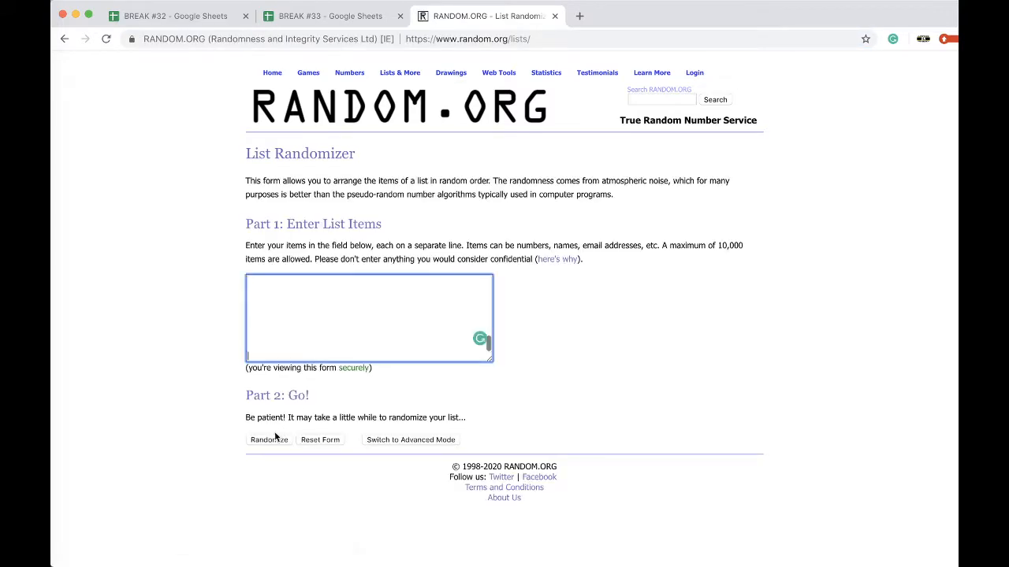
Randomize the pasted 32 owner names several times, then return to the spreadsheet tab.
click(268, 440)
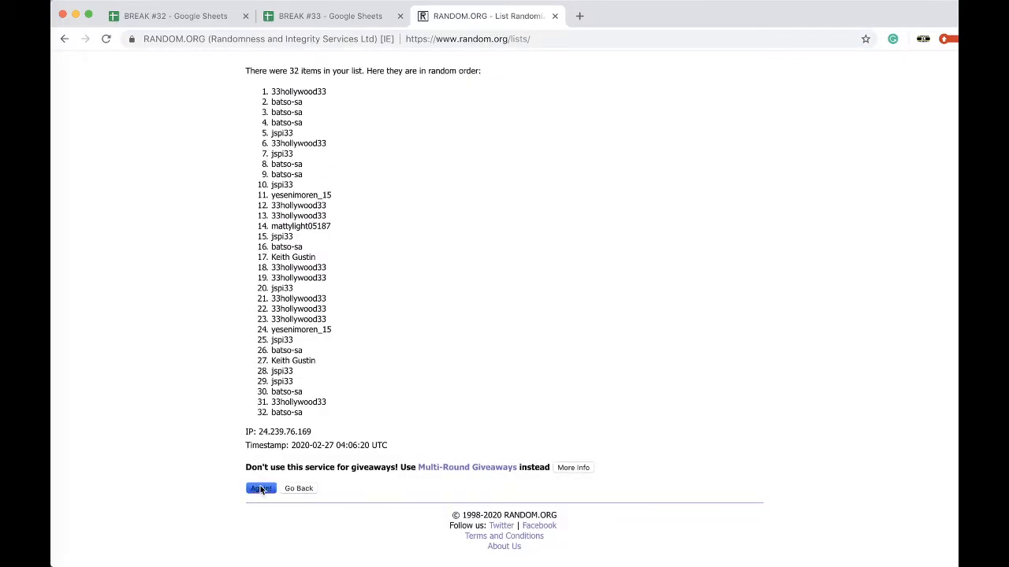
click(262, 489)
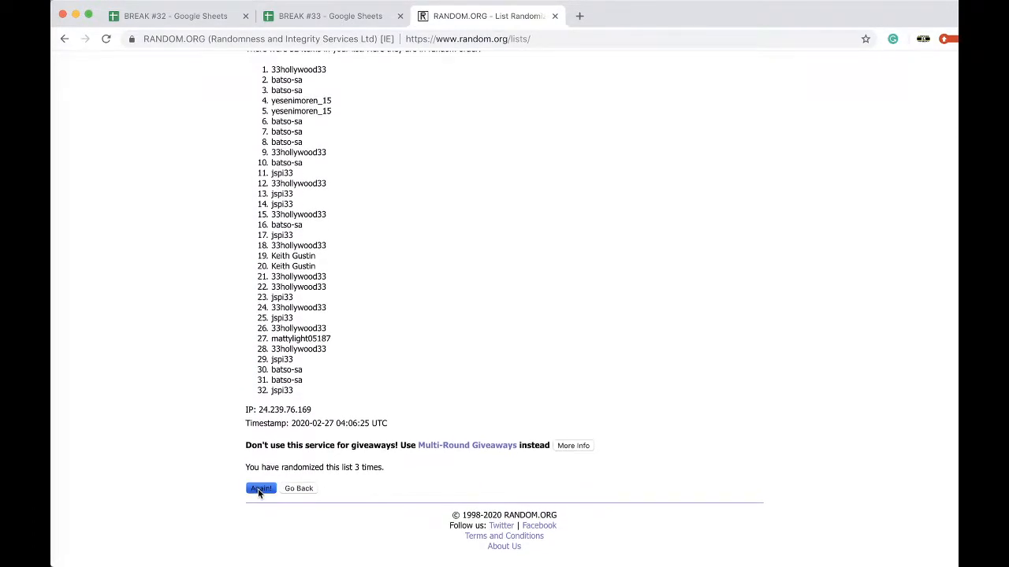
click(260, 488)
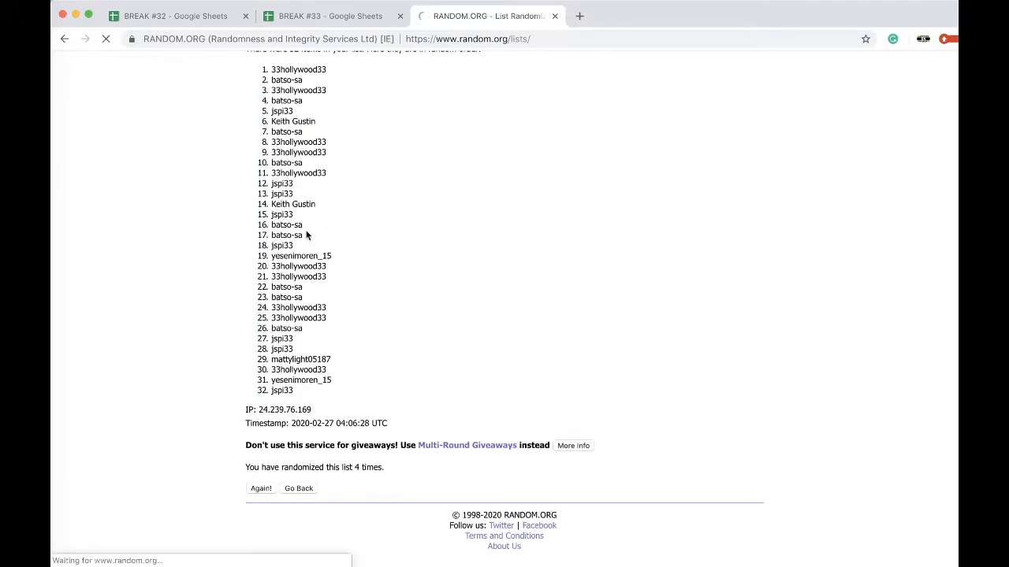
click(260, 488)
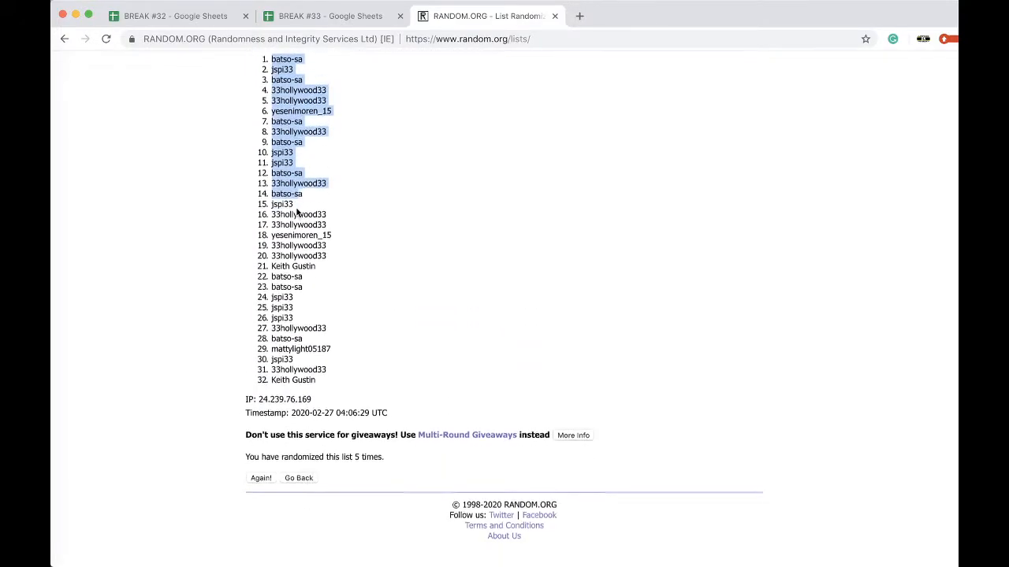
click(329, 16)
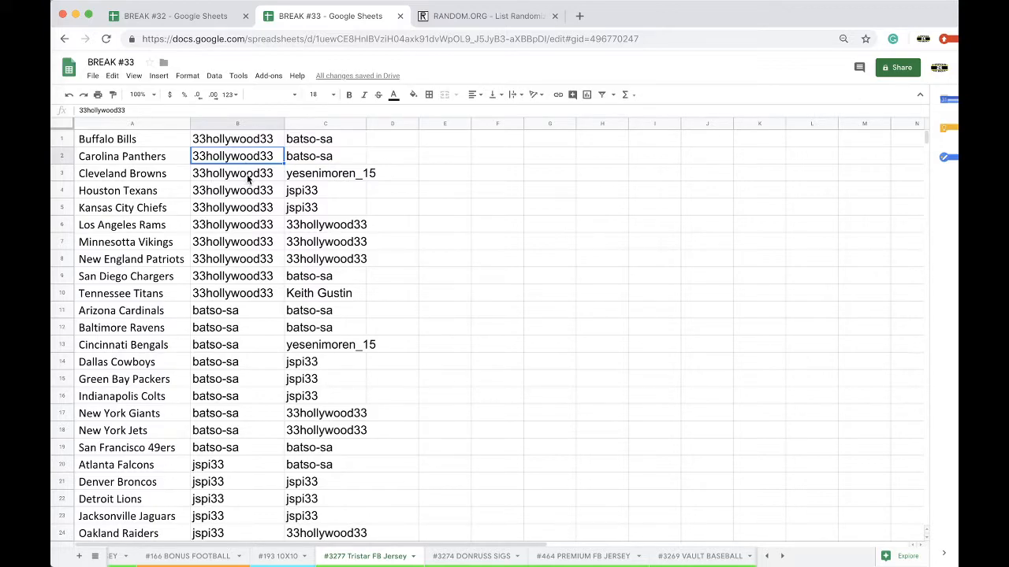
scroll(down, 3)
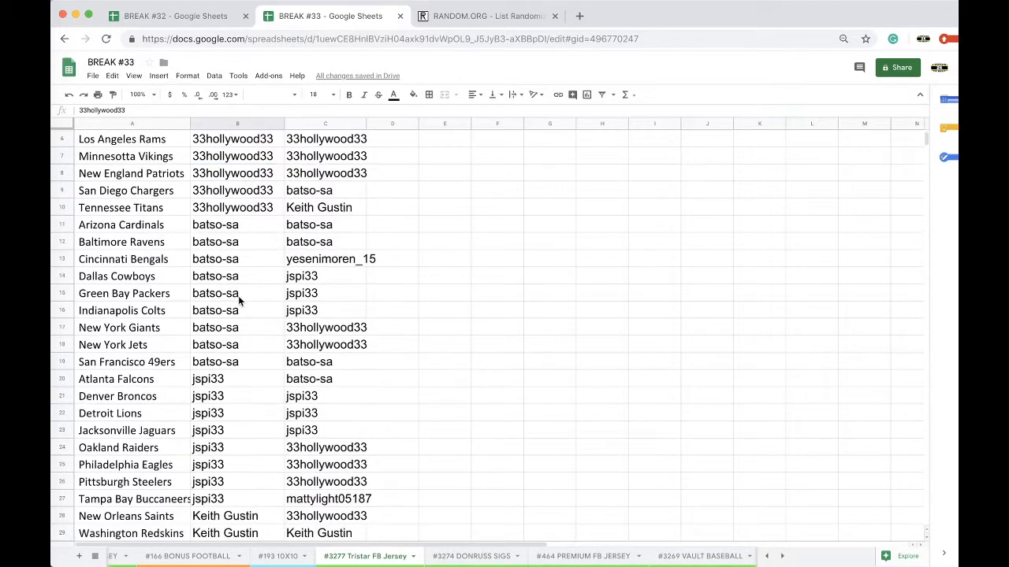
scroll(down, 3)
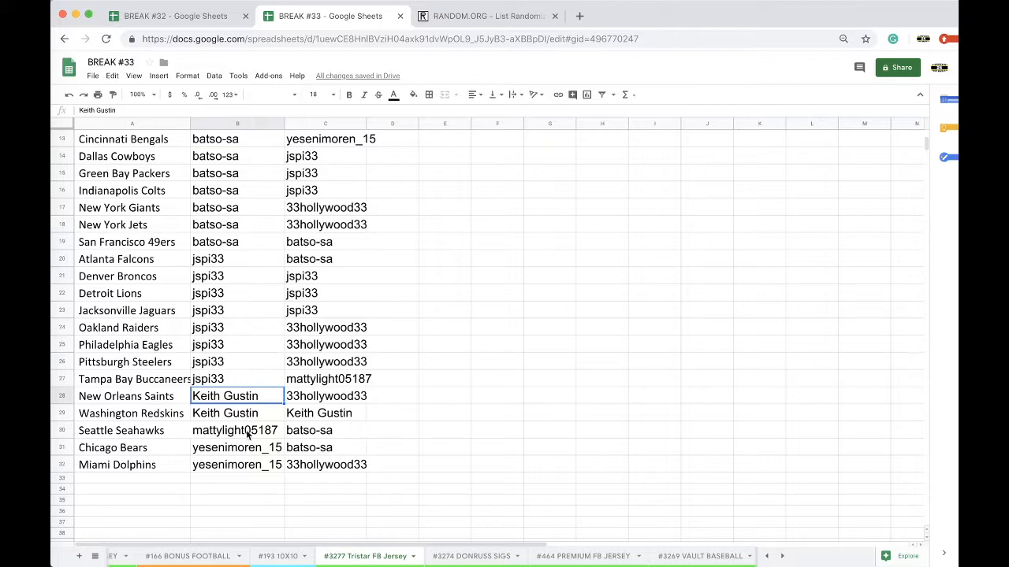
click(236, 430)
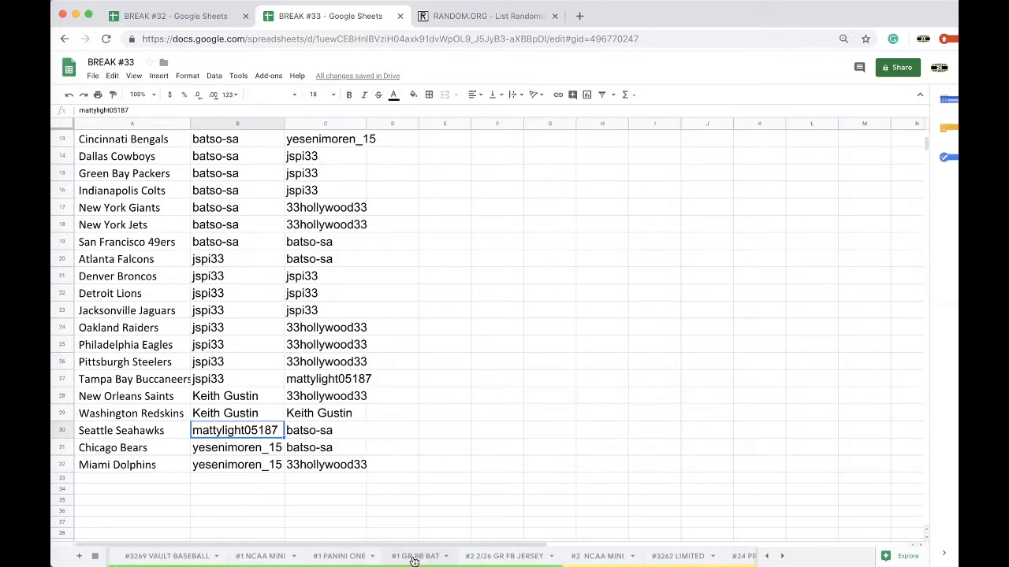
click(528, 554)
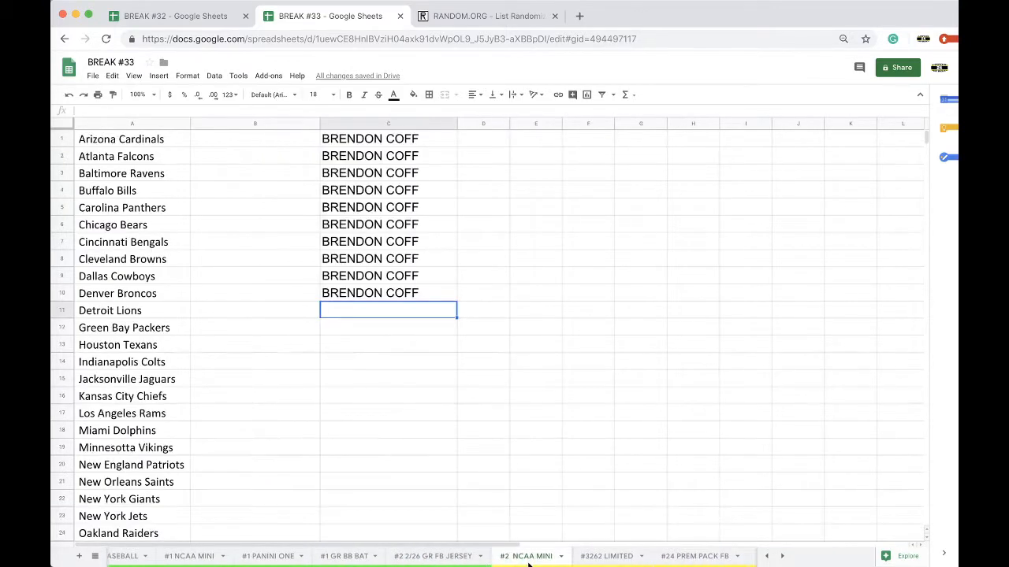
click(489, 554)
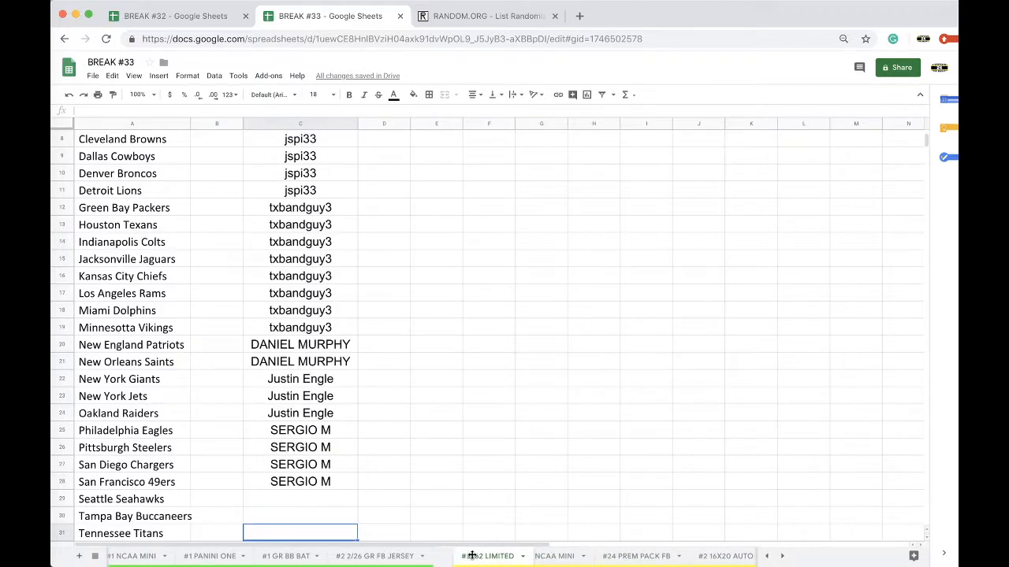
click(491, 556)
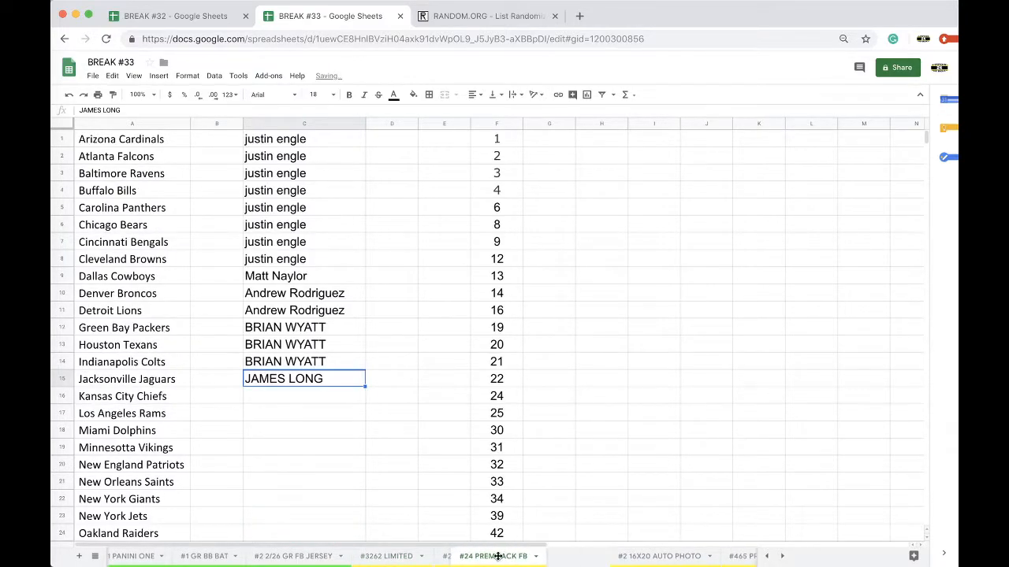
click(568, 555)
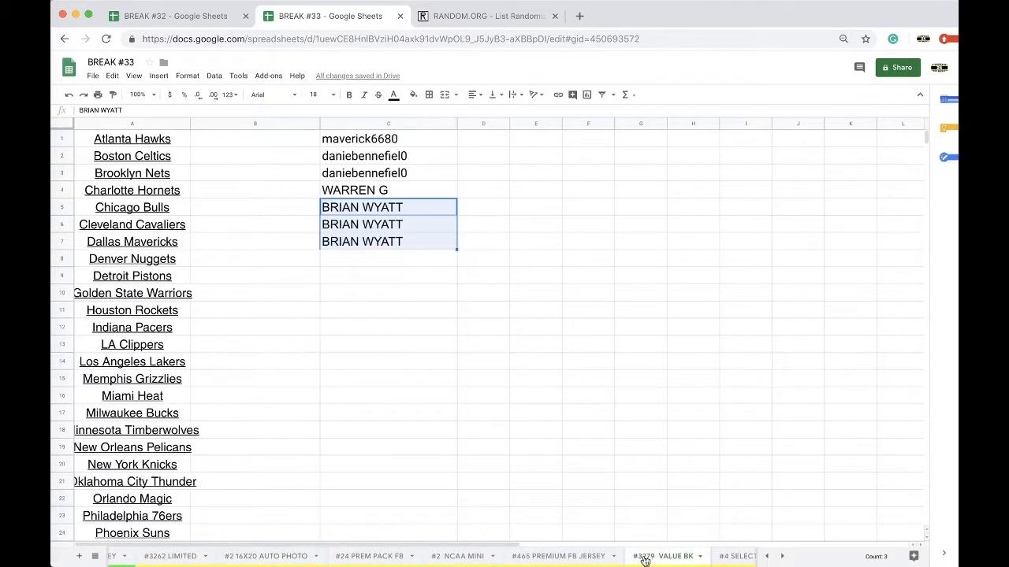
click(287, 556)
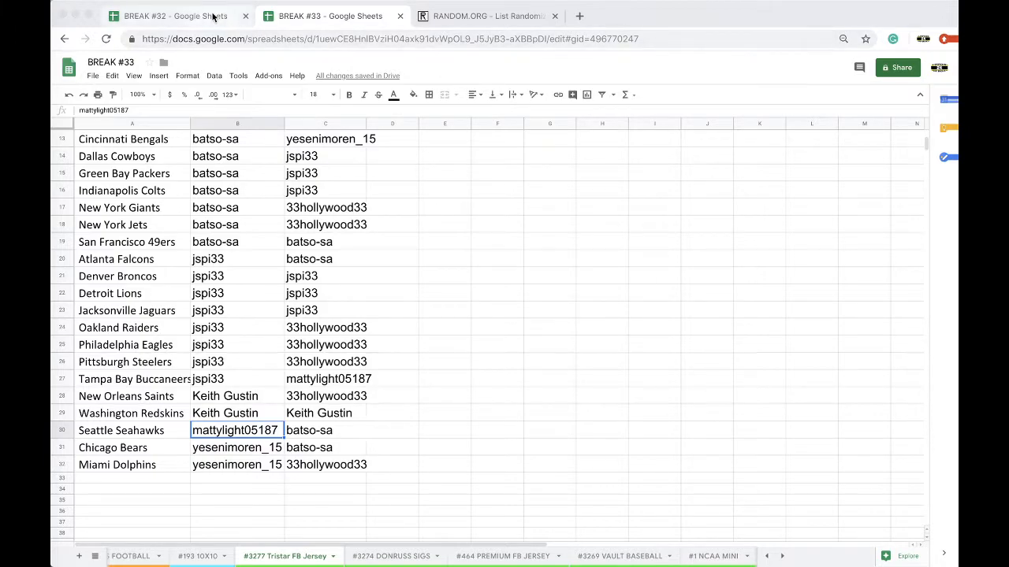
mouse_move(174, 16)
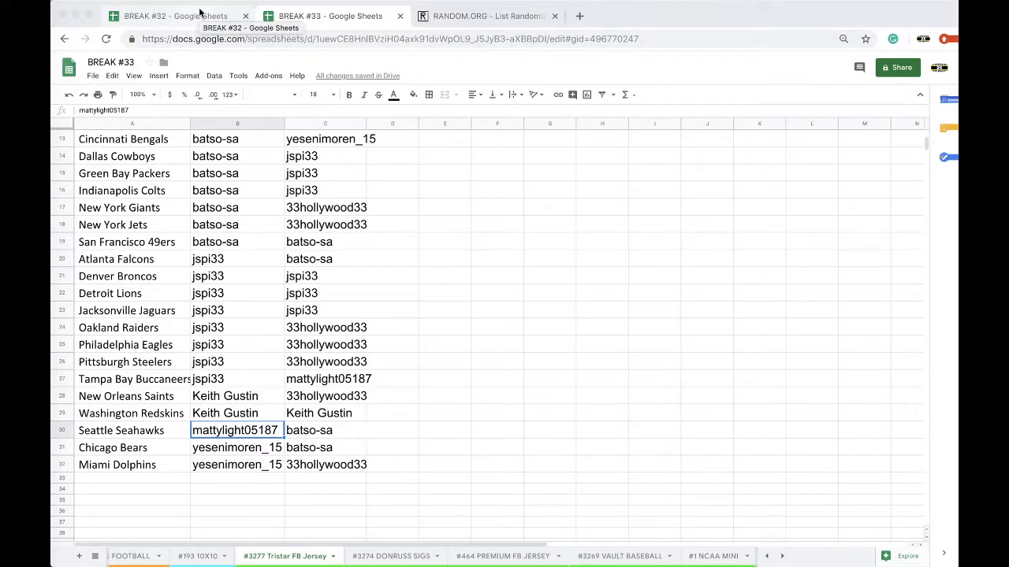
mouse_move(329, 520)
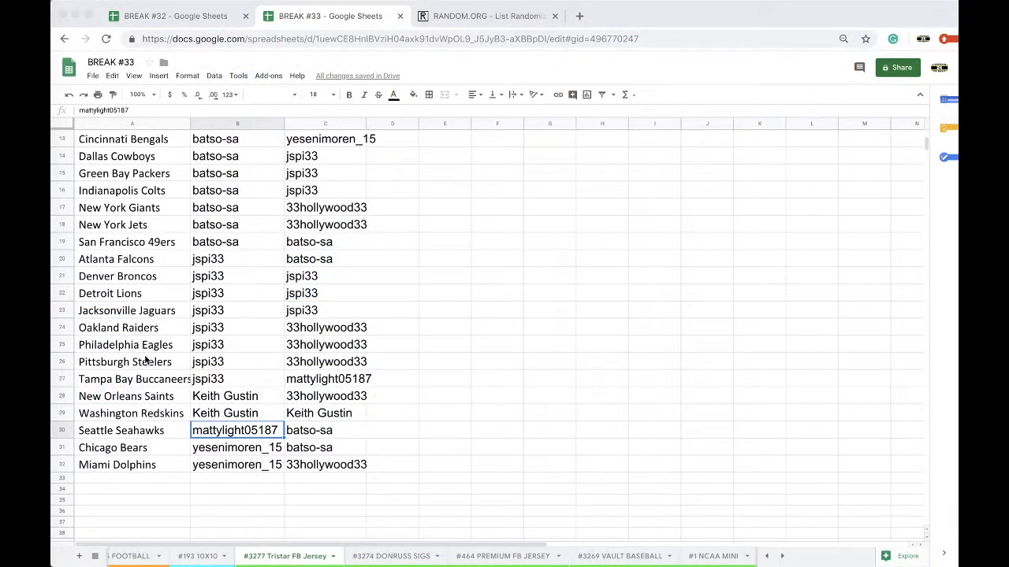
Mark the Dallas Cowboys batso-sa cell as the hit and select the team column.
scroll(up, 3)
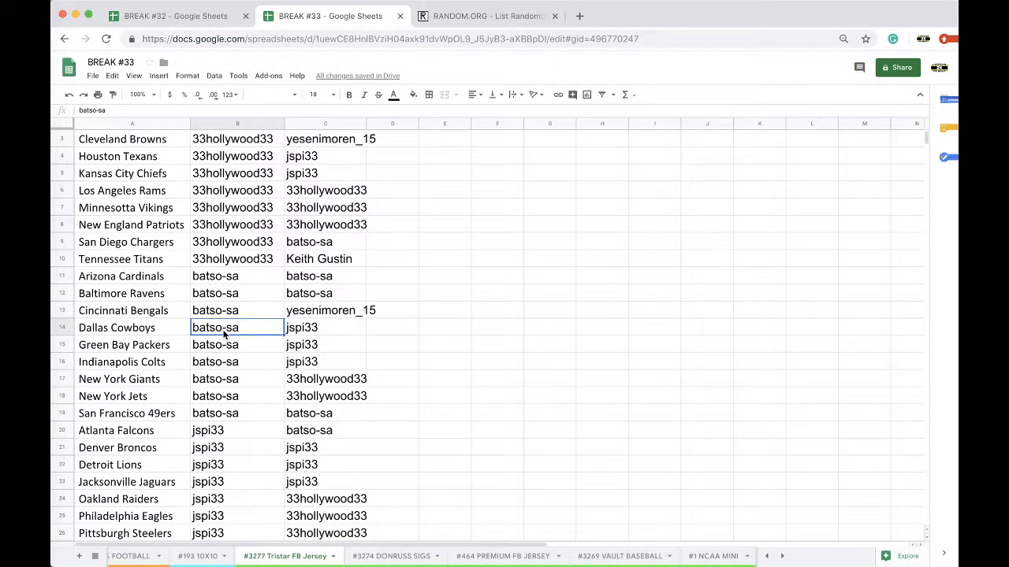
click(413, 95)
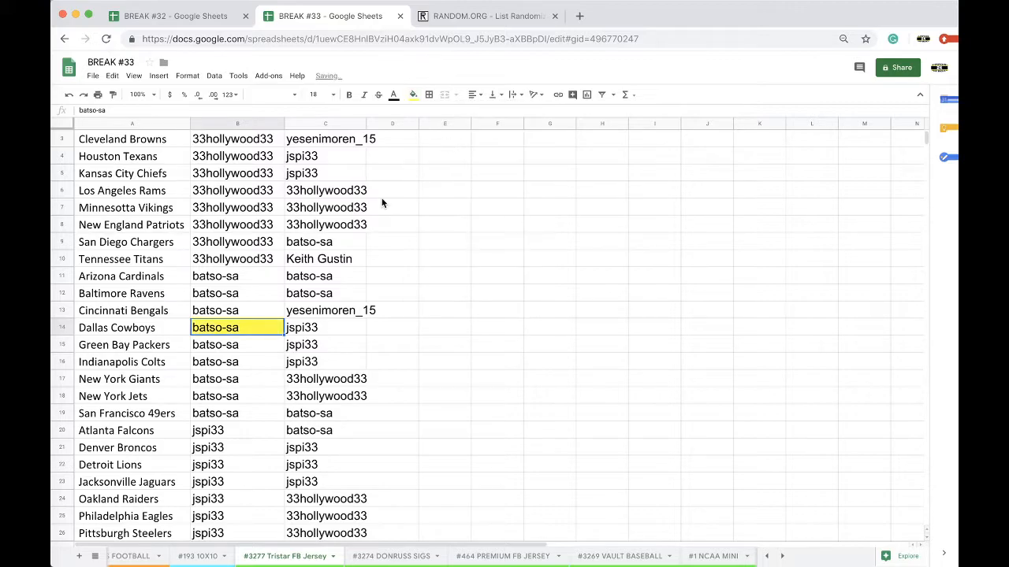
scroll(up, 3)
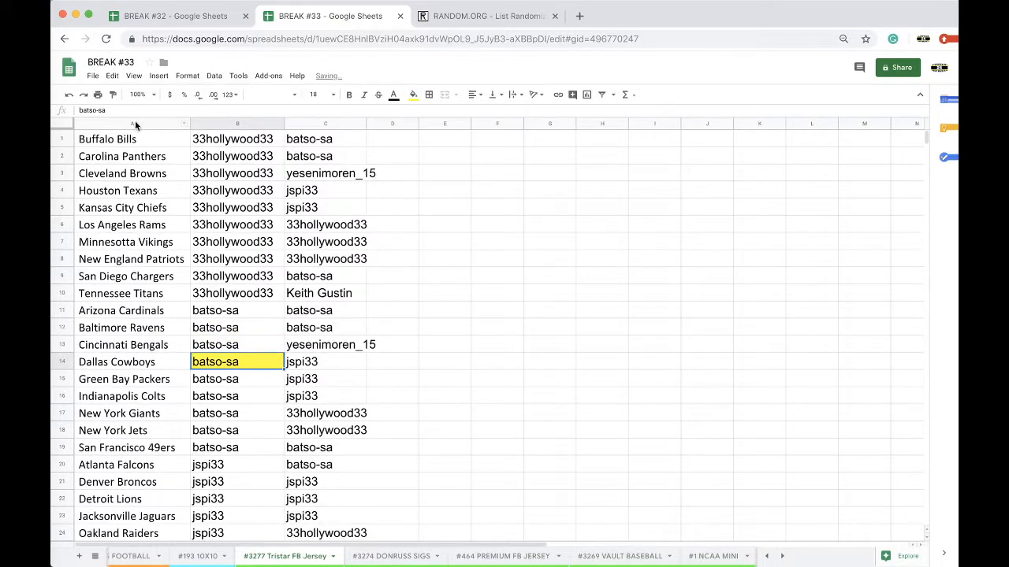
click(215, 76)
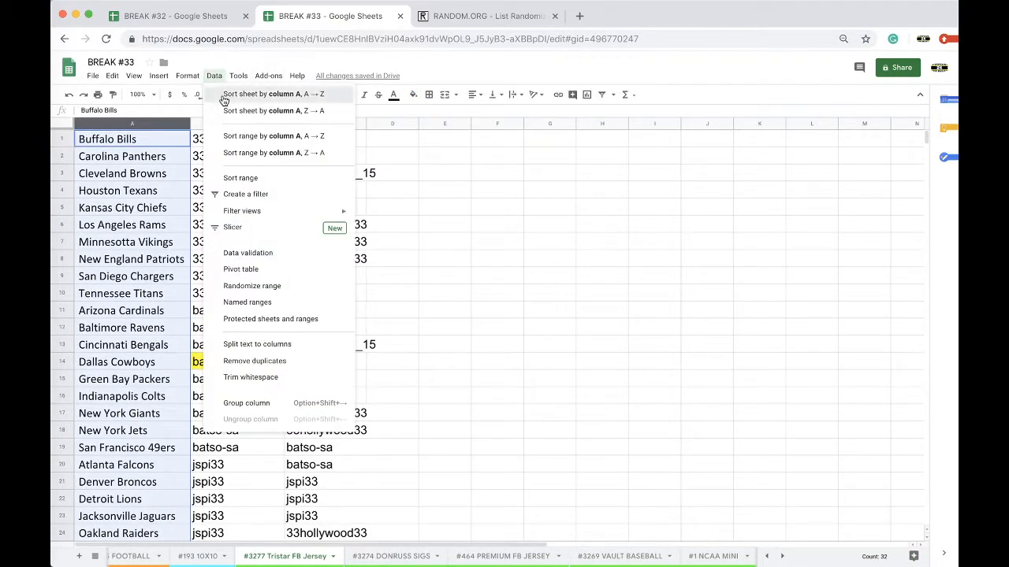
Sort the sheet A to Z by team, then switch to the RANDOM.ORG tab.
click(274, 94)
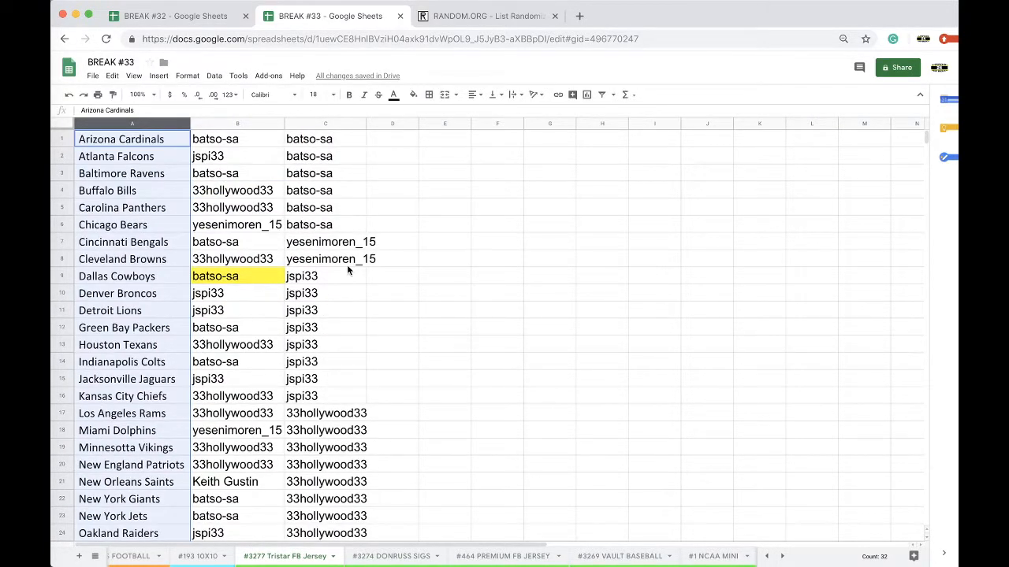
scroll(down, 3)
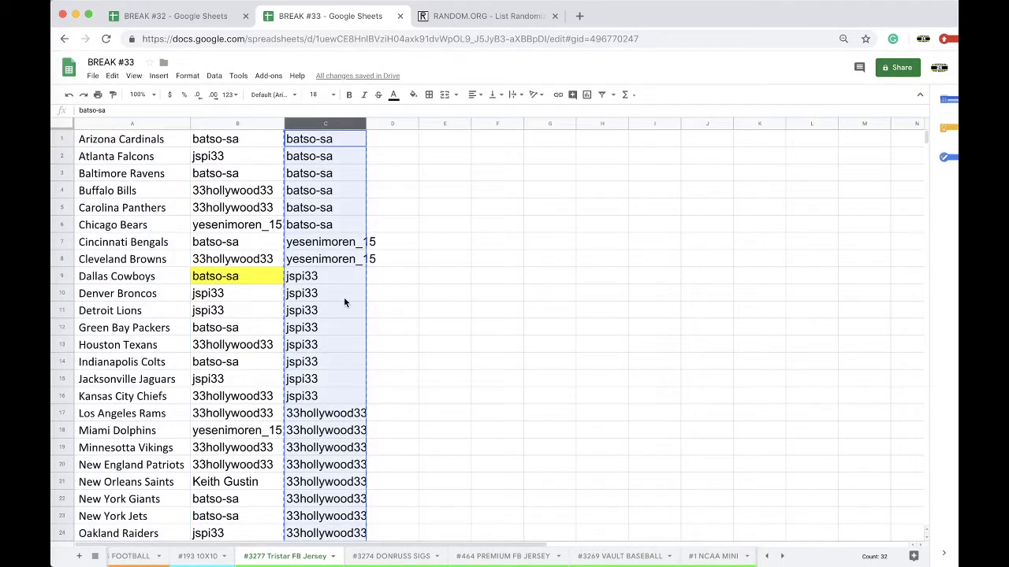
click(489, 16)
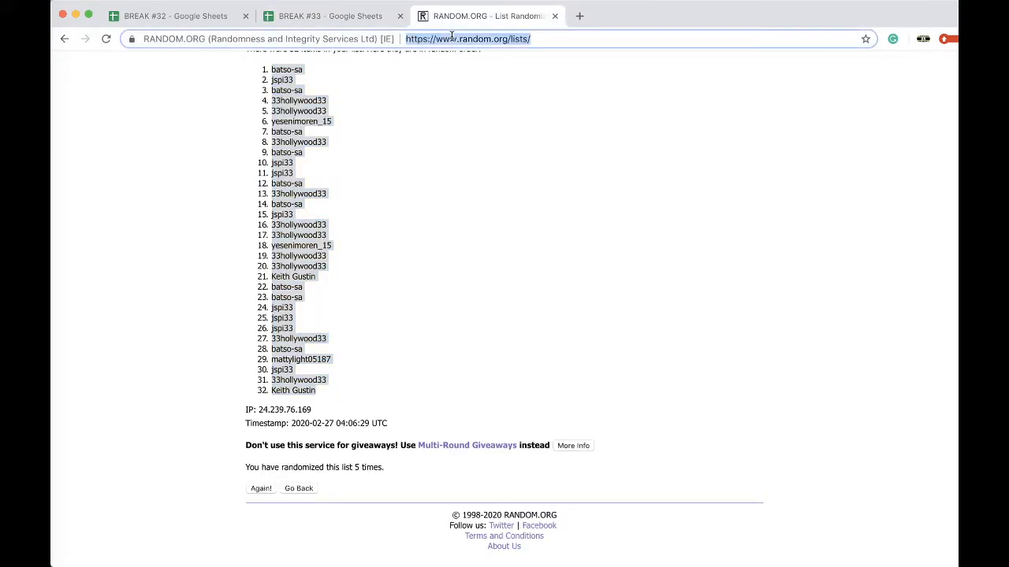
click(297, 489)
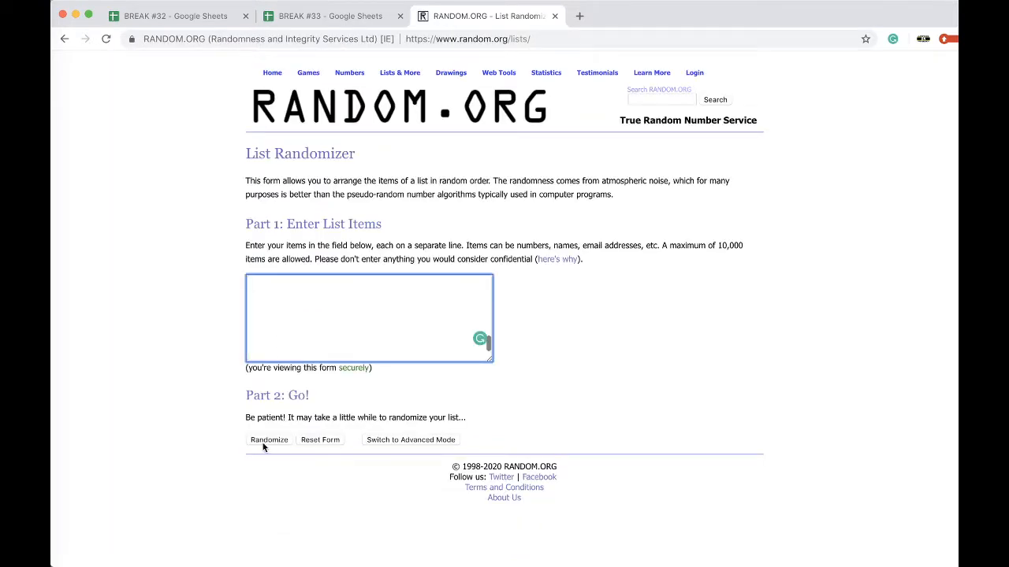
click(267, 439)
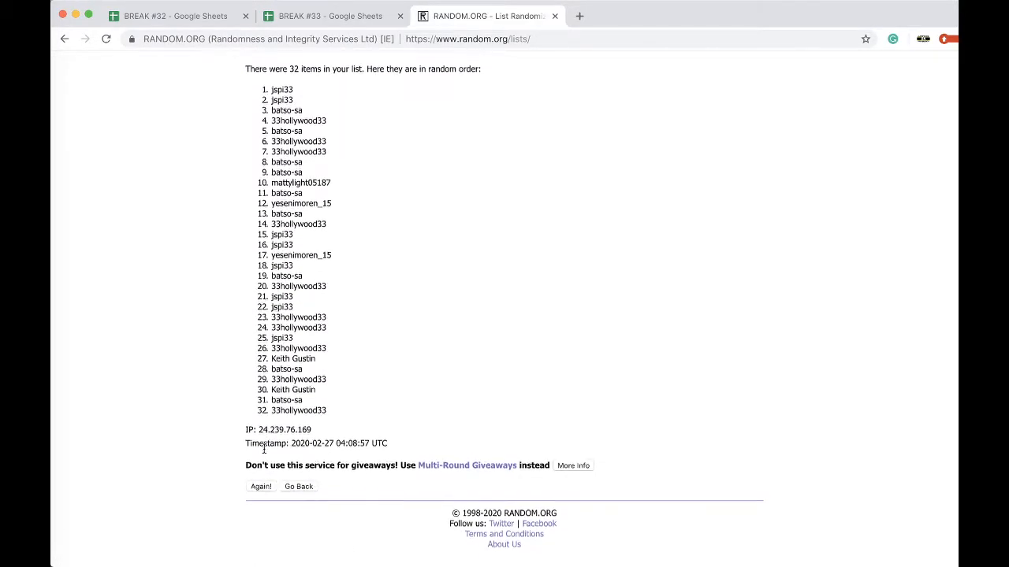
click(262, 485)
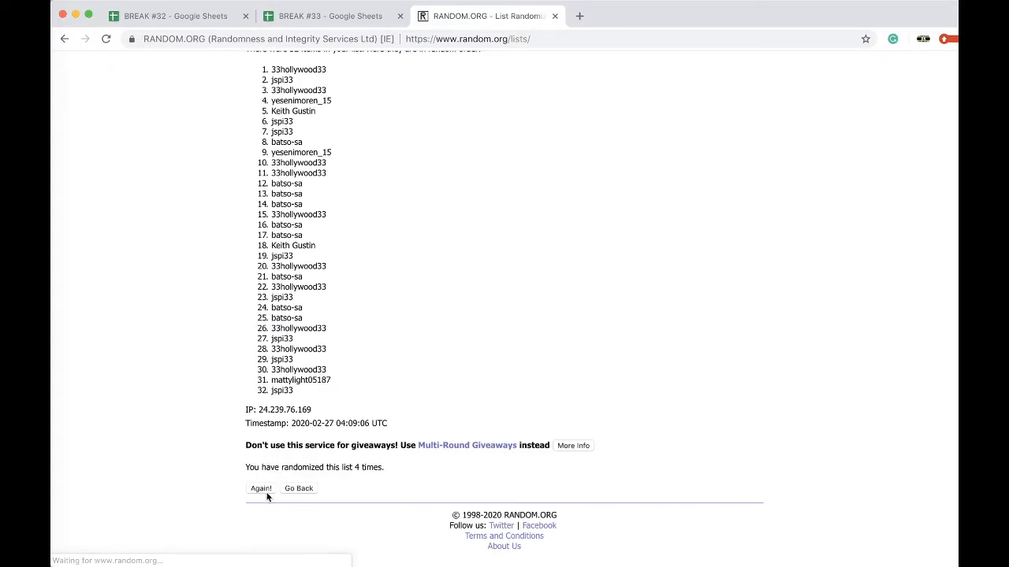
click(261, 488)
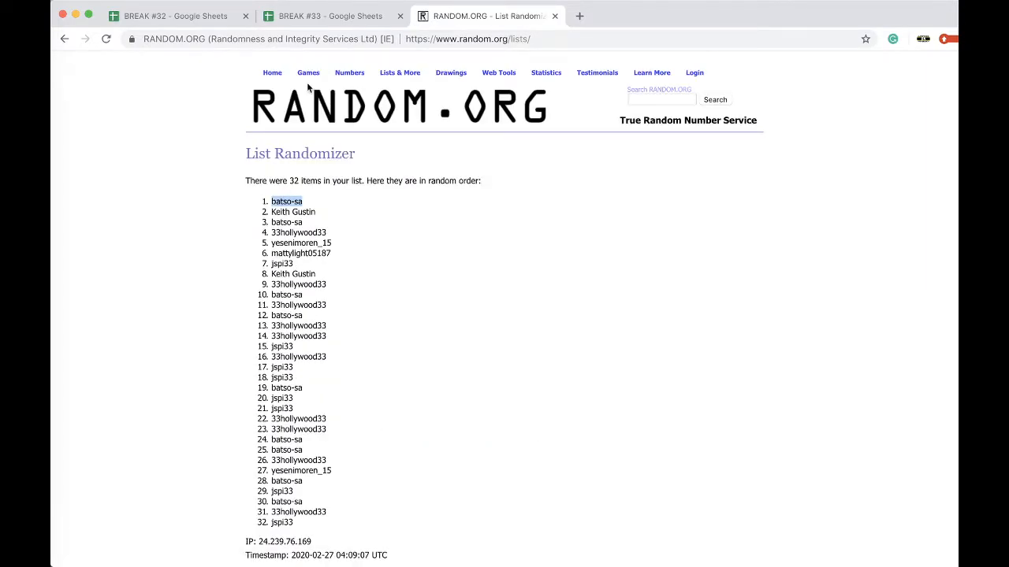
click(331, 16)
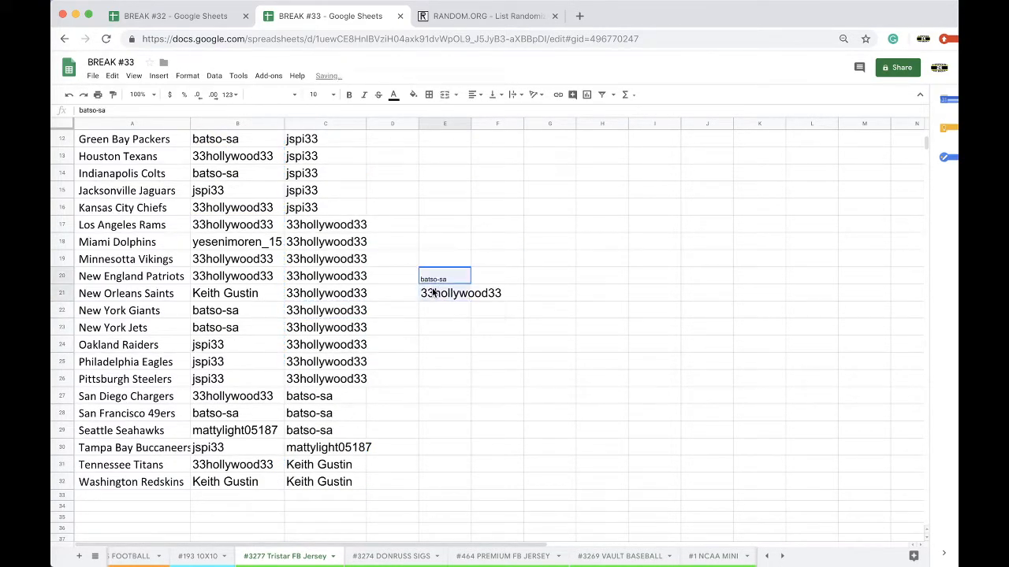
Enter #3277 TRISTAR FB JERSEY in the Pittsburgh Steelers row of #166 BONUS FOOTBALL.
click(221, 556)
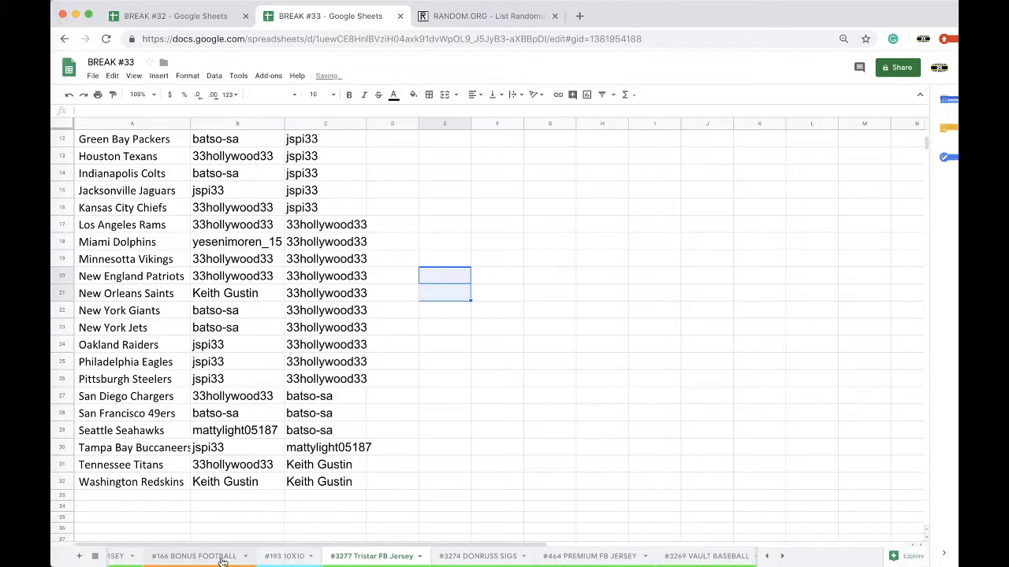
click(353, 467)
text(#)
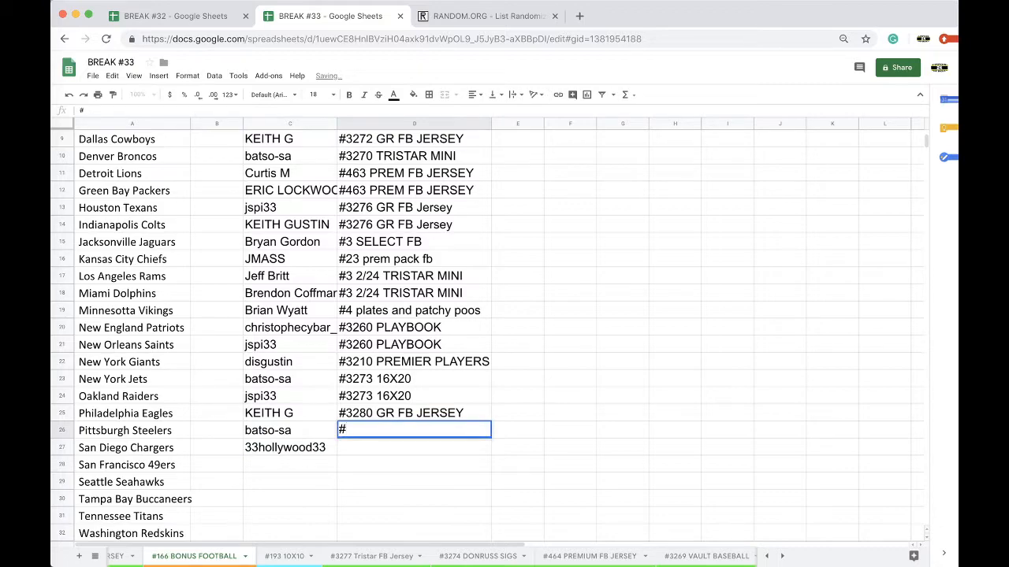
text(3277 TRIT)
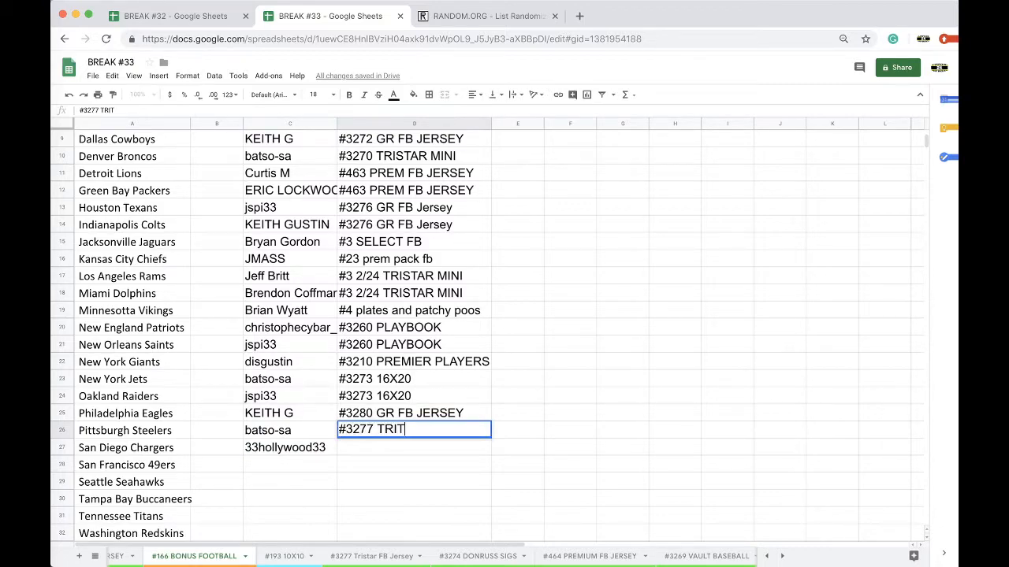
text(STAR FAB)
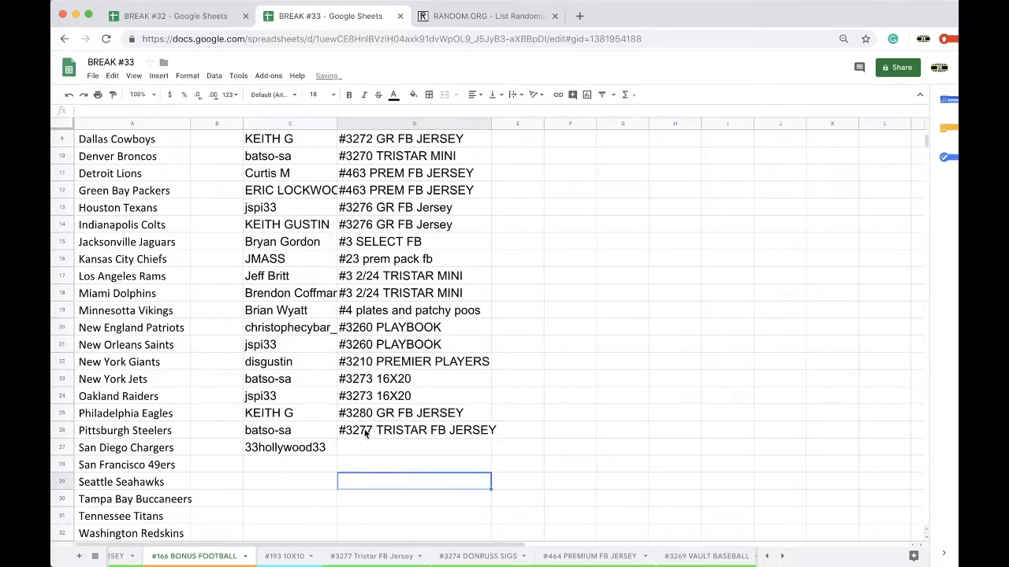
Return to the #3277 Tristar FB Jersey sheet.
click(406, 555)
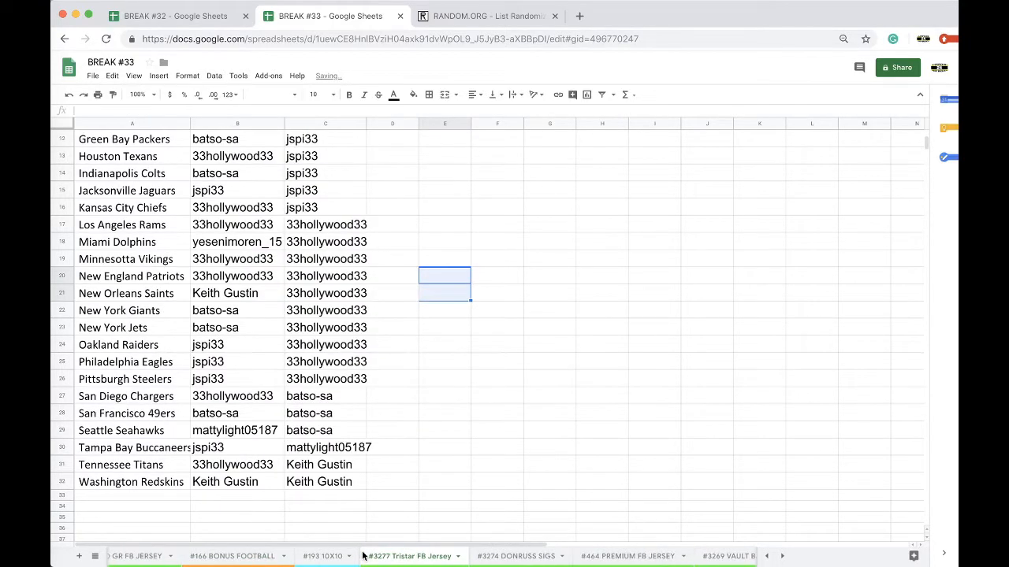
click(766, 555)
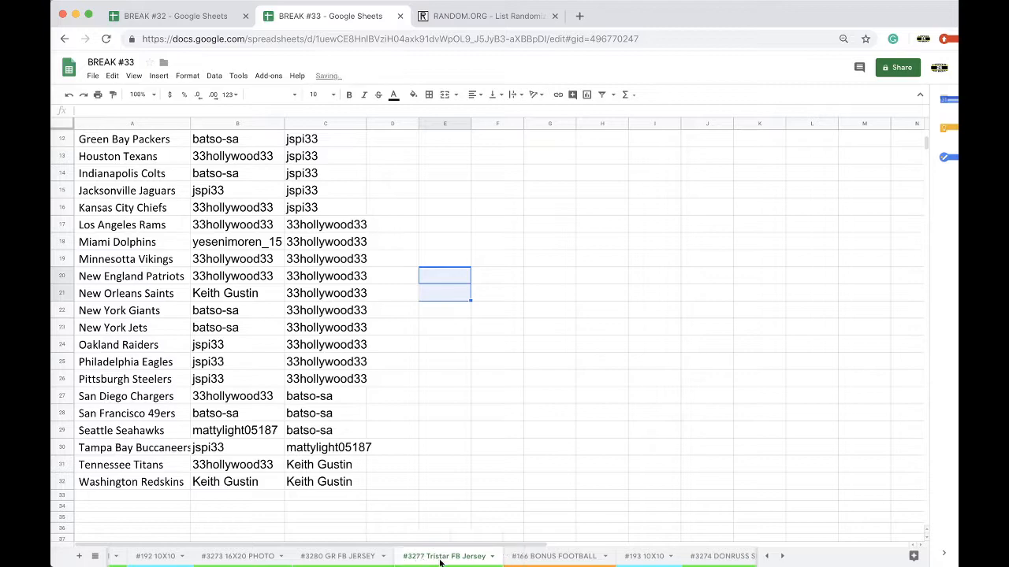